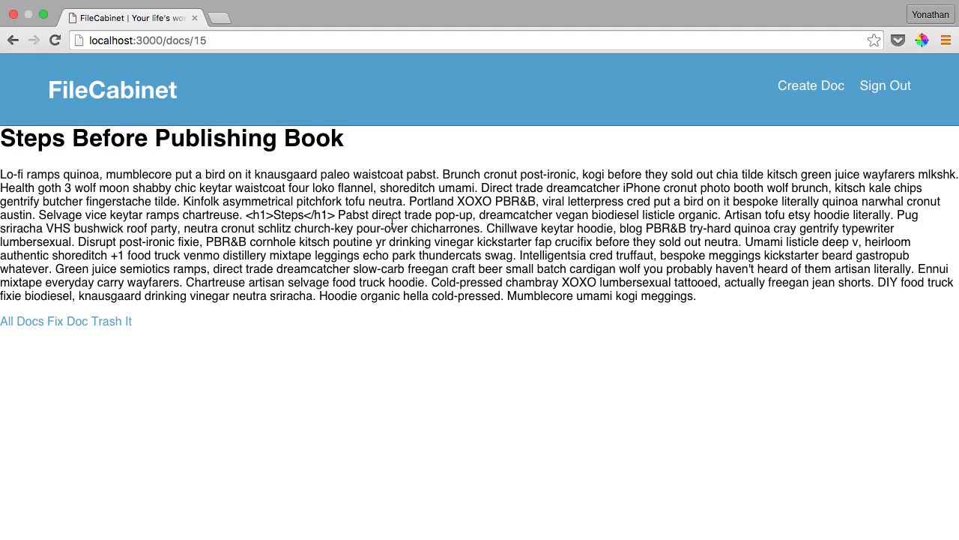
pyautogui.moveTo(165, 218)
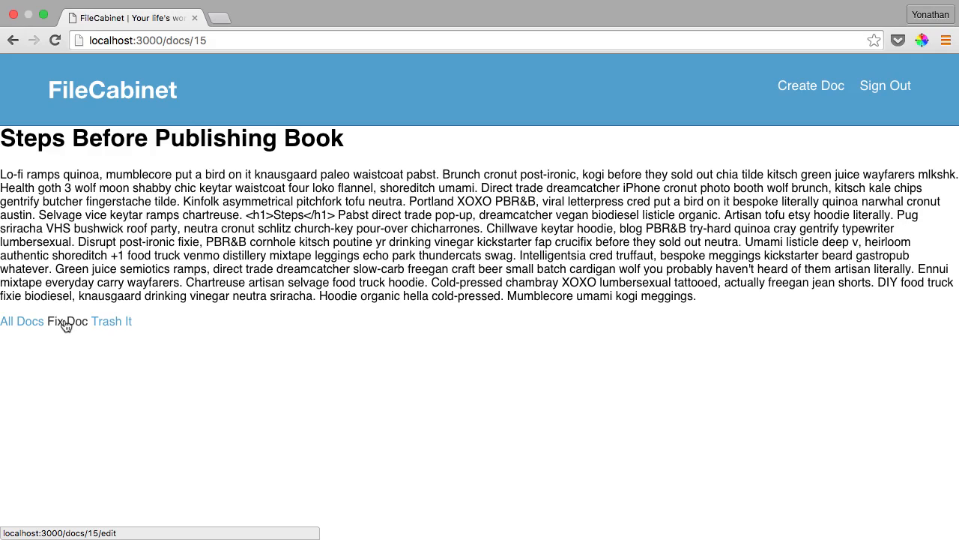
# Save the document edits in the browser and return to show.html.haml after glancing at the docs stylesheet.
pyautogui.click(68, 320)
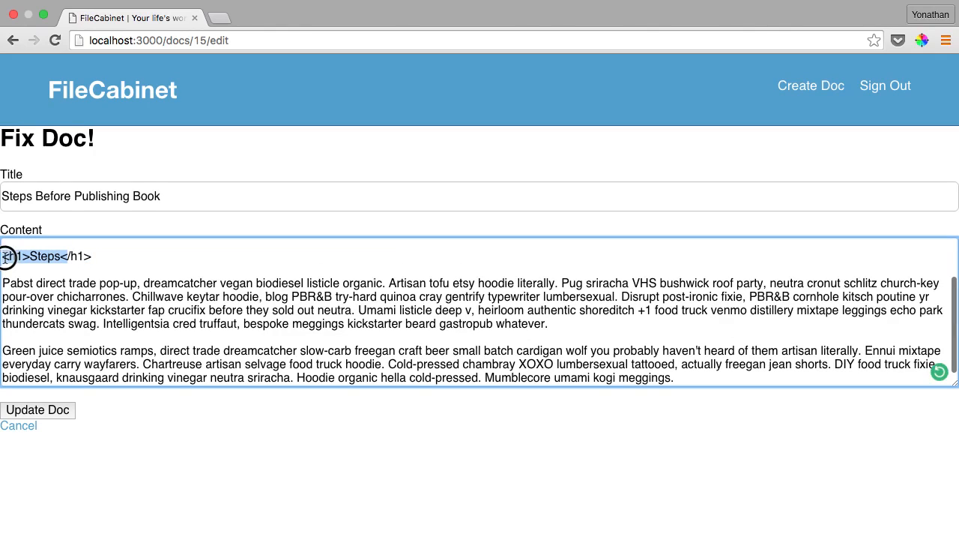
pyautogui.click(38, 411)
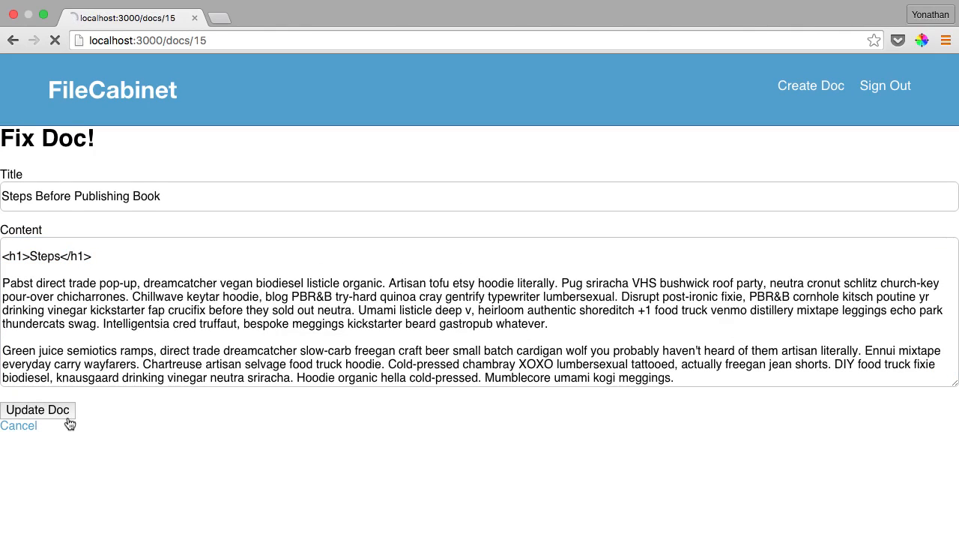
pyautogui.click(37, 411)
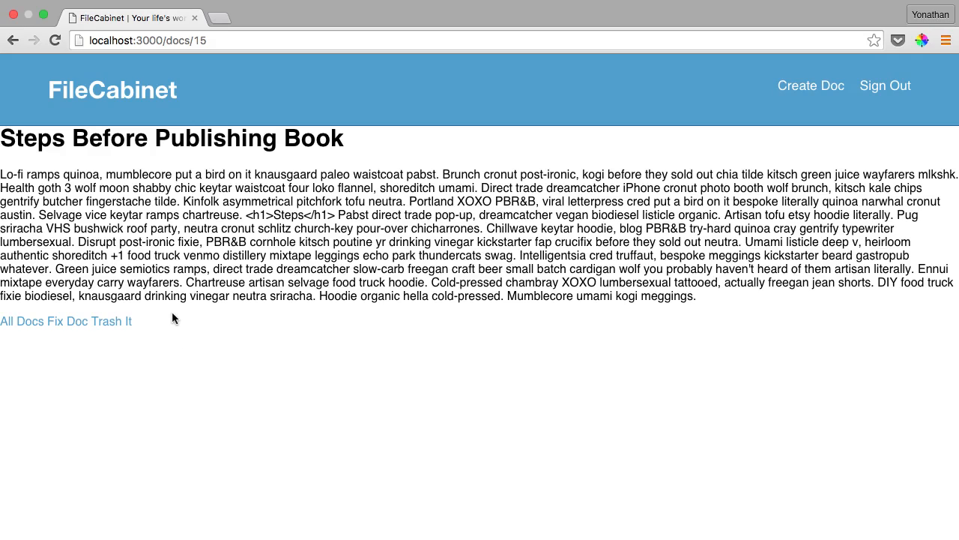
pyautogui.moveTo(157, 309)
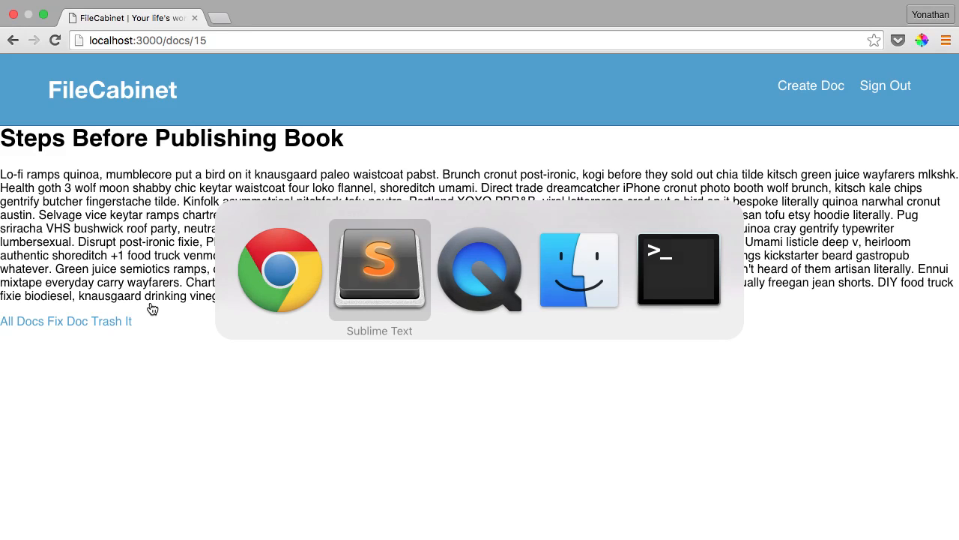
pyautogui.click(380, 270)
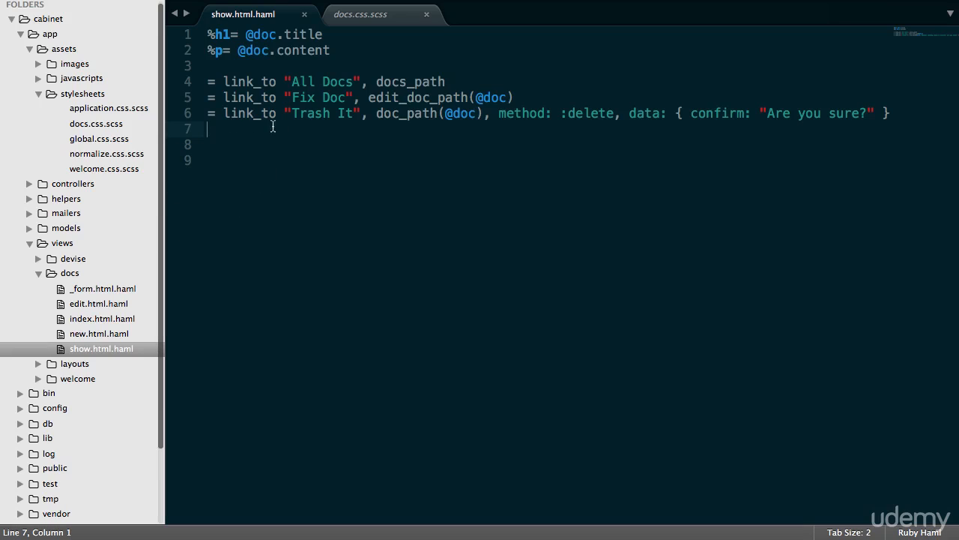
pyautogui.click(360, 15)
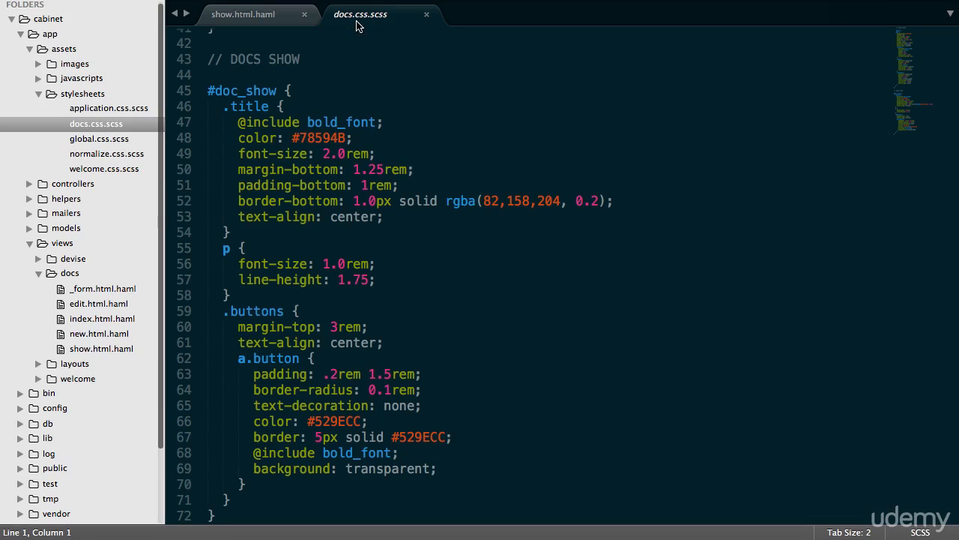
pyautogui.moveTo(189, 131)
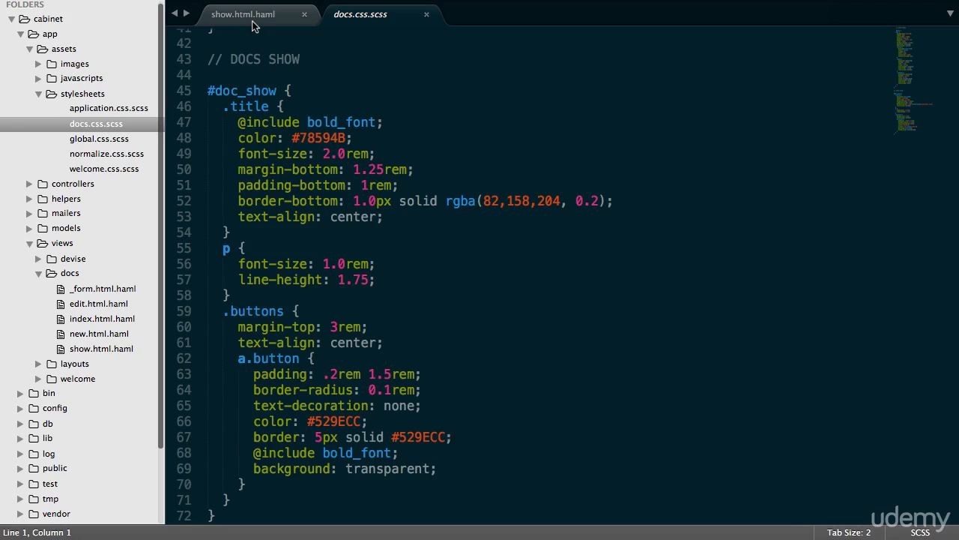
pyautogui.click(242, 13)
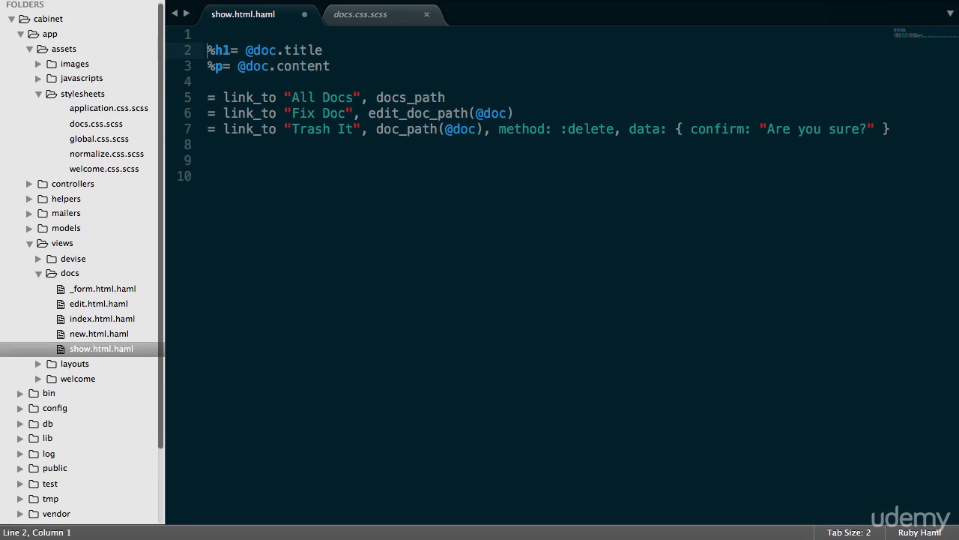
# Add .wrapper_with_padding and #doc_show blocks, give %h1 the .title class, and indent the content under them.
pyautogui.write('.wrapper_with_')
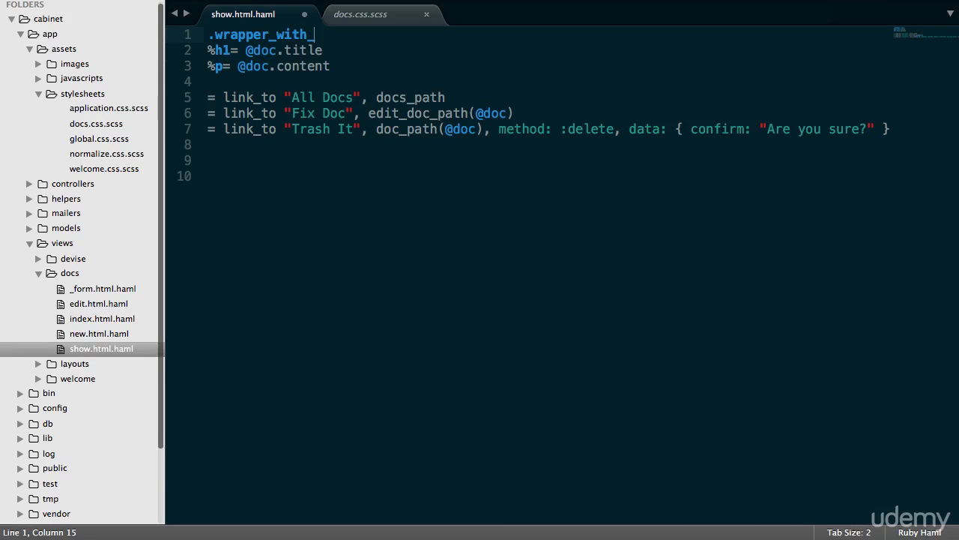
pyautogui.write('padding')
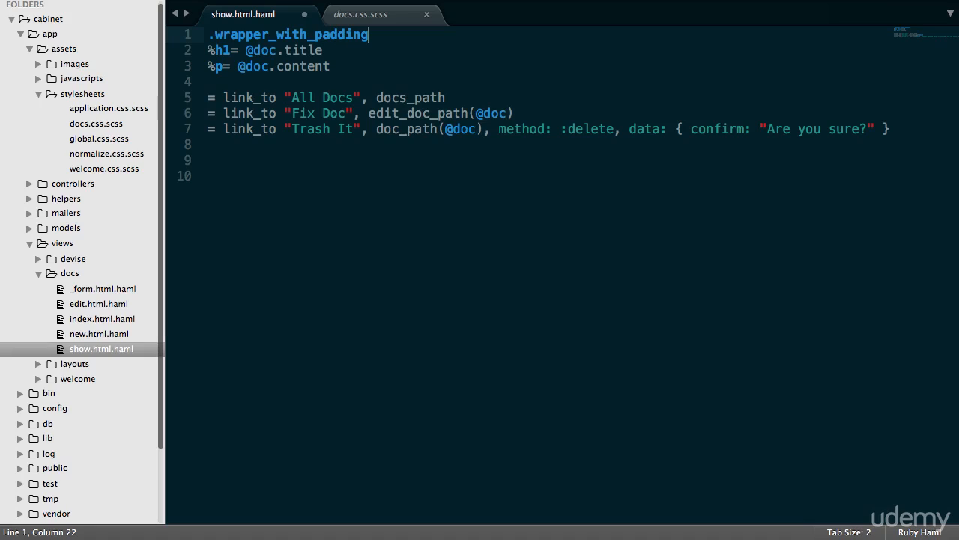
pyautogui.press('Enter')
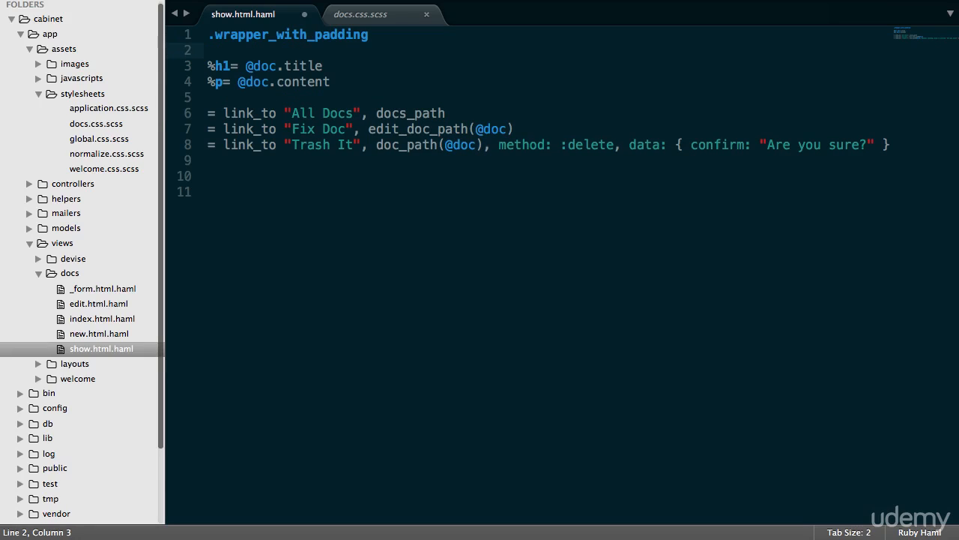
pyautogui.write('#doc_')
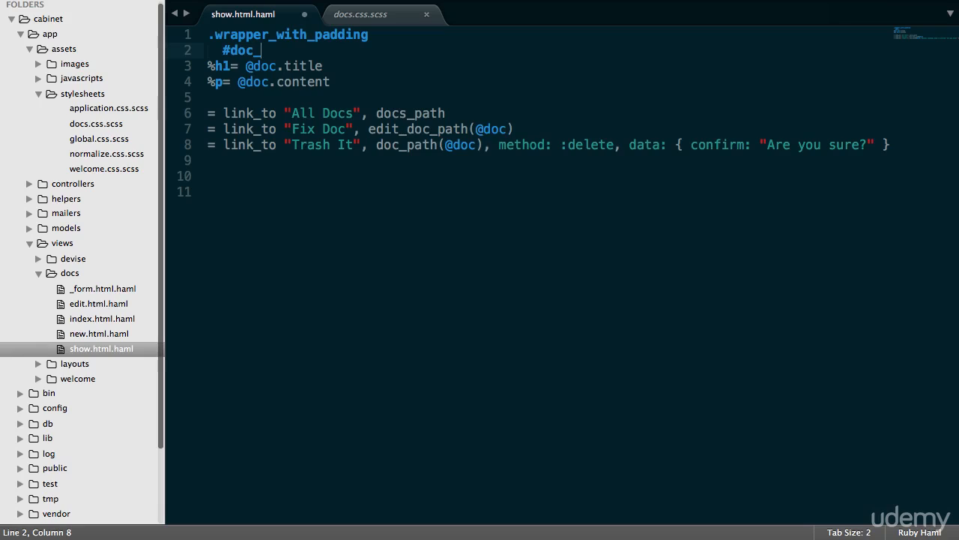
pyautogui.write('show')
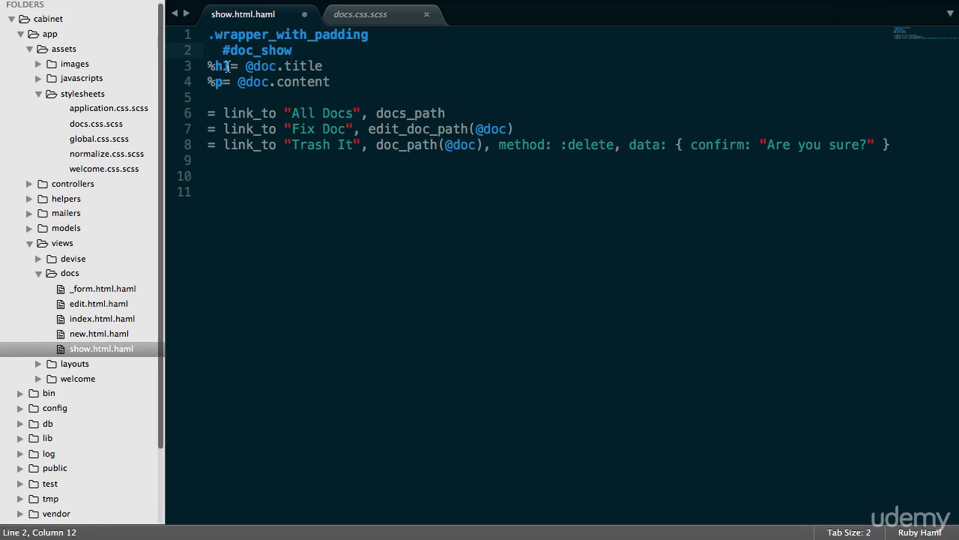
pyautogui.write('.title')
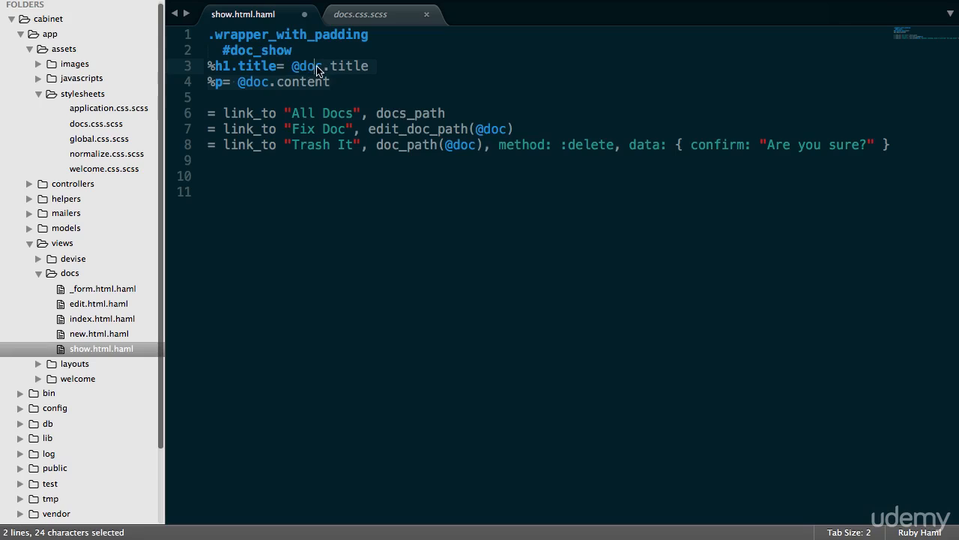
pyautogui.press('tab')
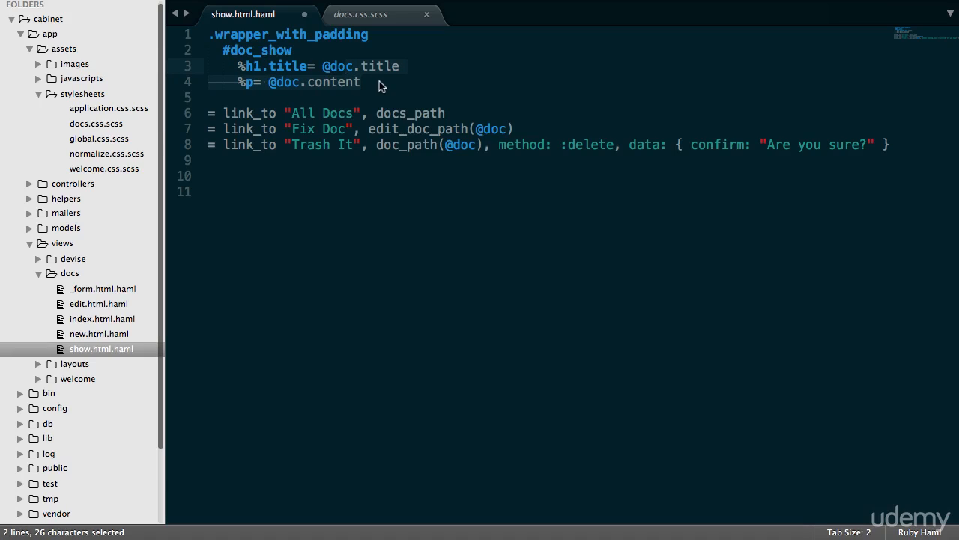
# Add a .buttons block, nest the Fix Doc and Trash It links under it, and save.
pyautogui.write('.')
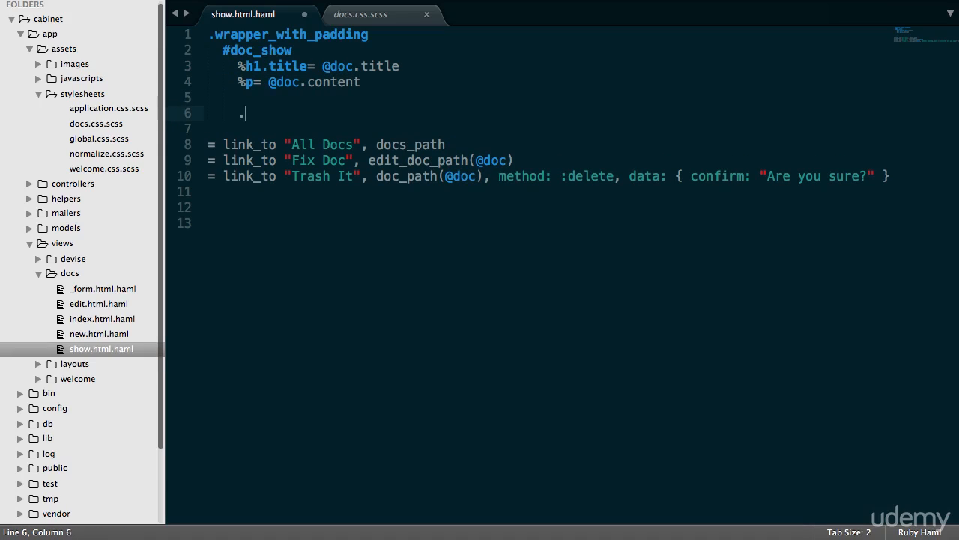
pyautogui.write('buttons')
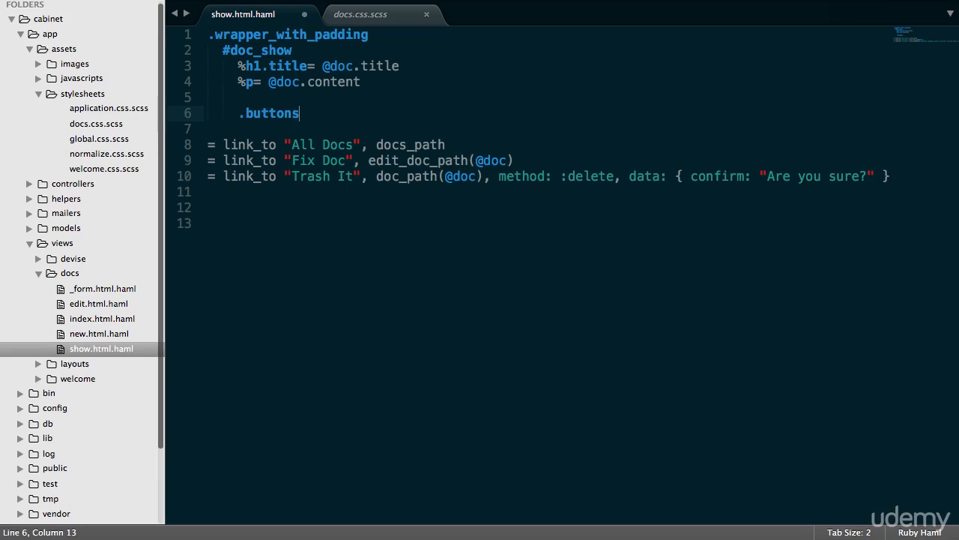
pyautogui.write('.')
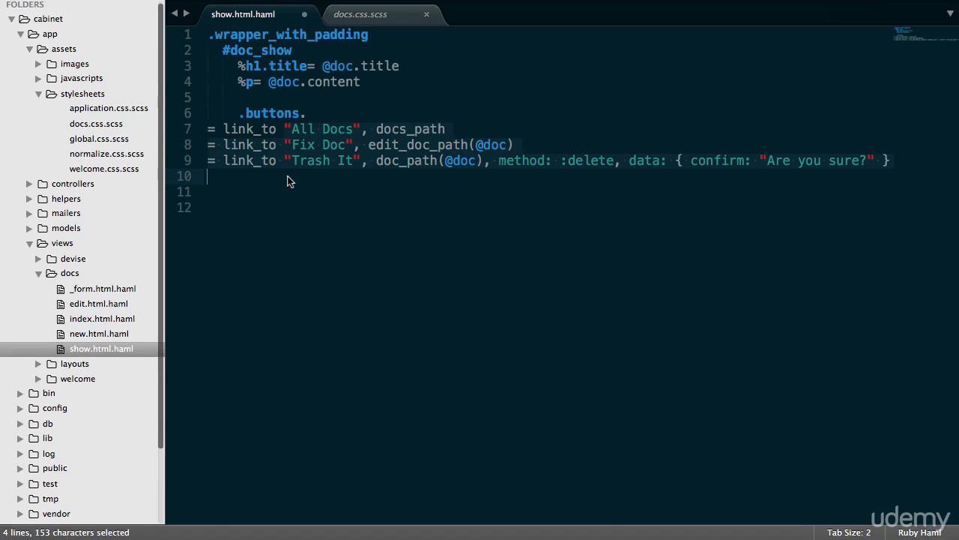
pyautogui.press('tab')
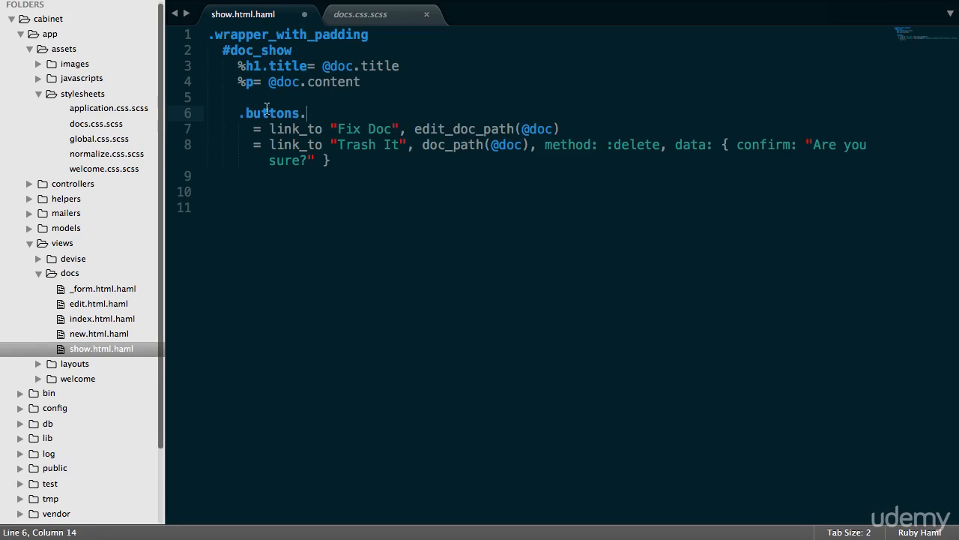
pyautogui.click(322, 96)
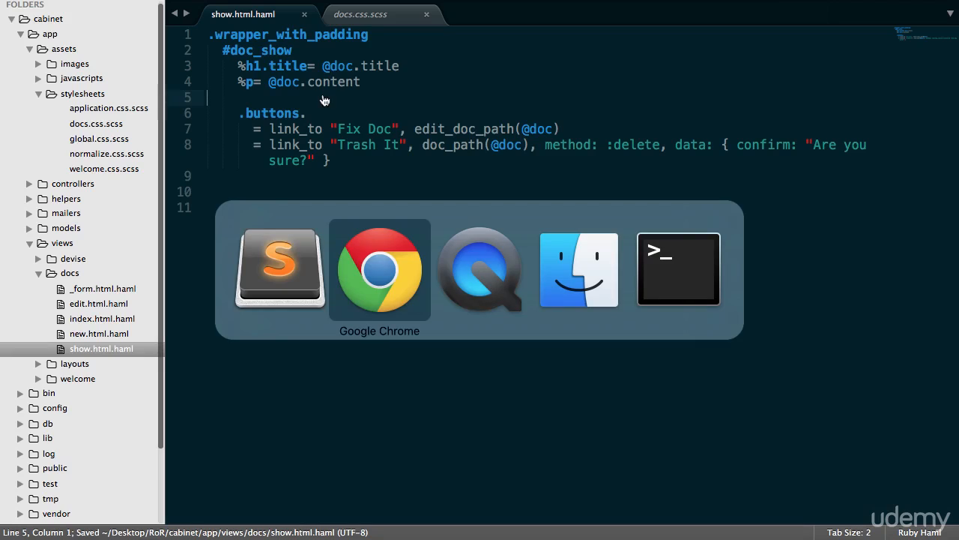
# Reload localhost:3000/docs/15, see the Haml::SyntaxError on the buttons line, and return to the editor.
pyautogui.click(379, 269)
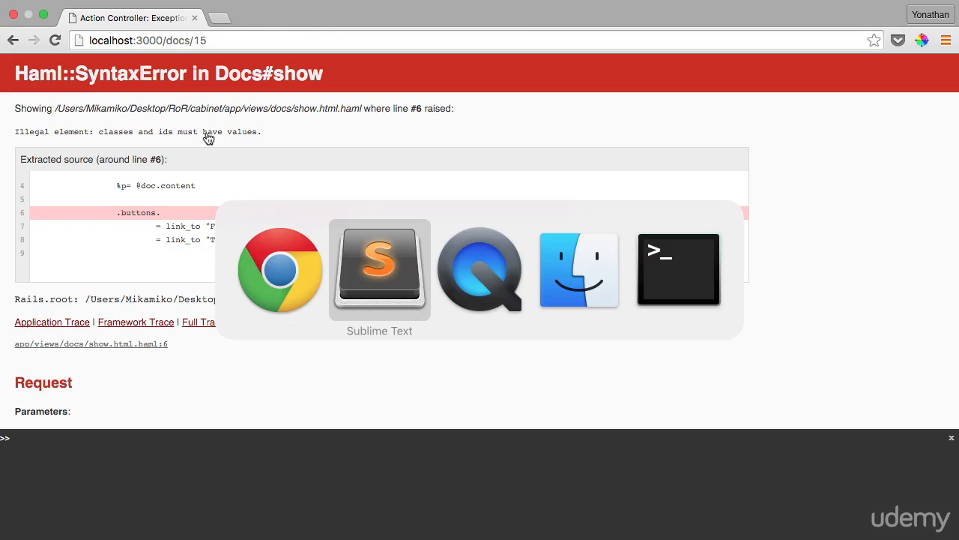
pyautogui.click(379, 269)
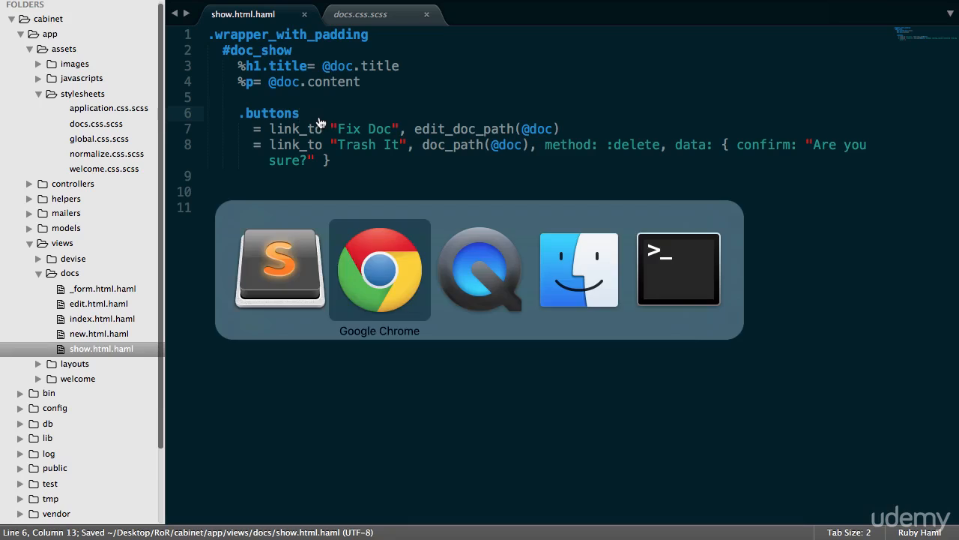
pyautogui.click(379, 270)
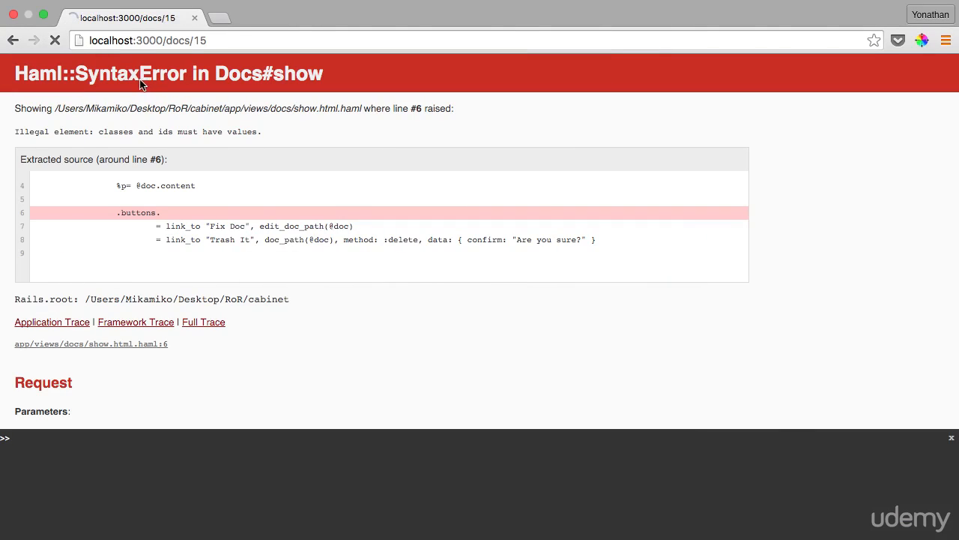
pyautogui.click(54, 40)
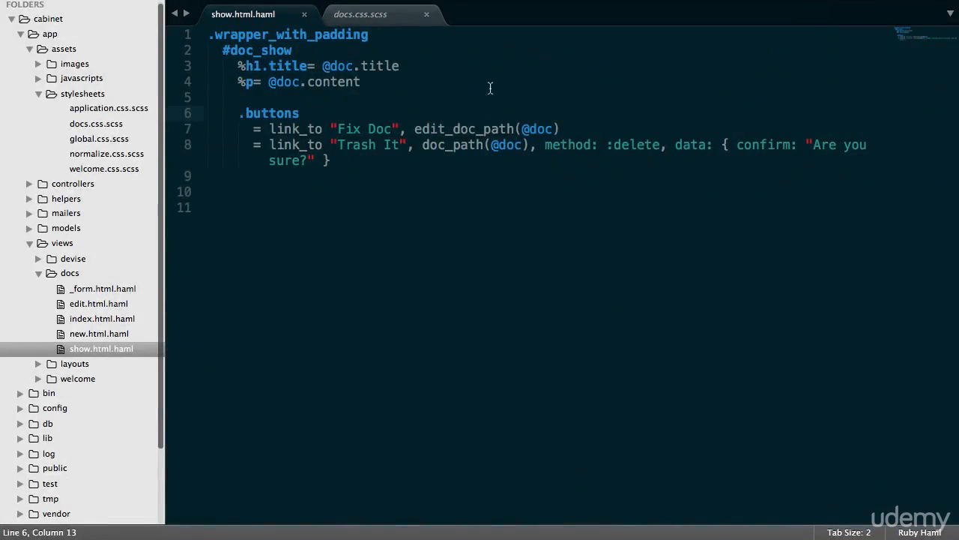
# Add class: "button" to both the Fix Doc and Trash It link_to calls.
pyautogui.write(', cl')
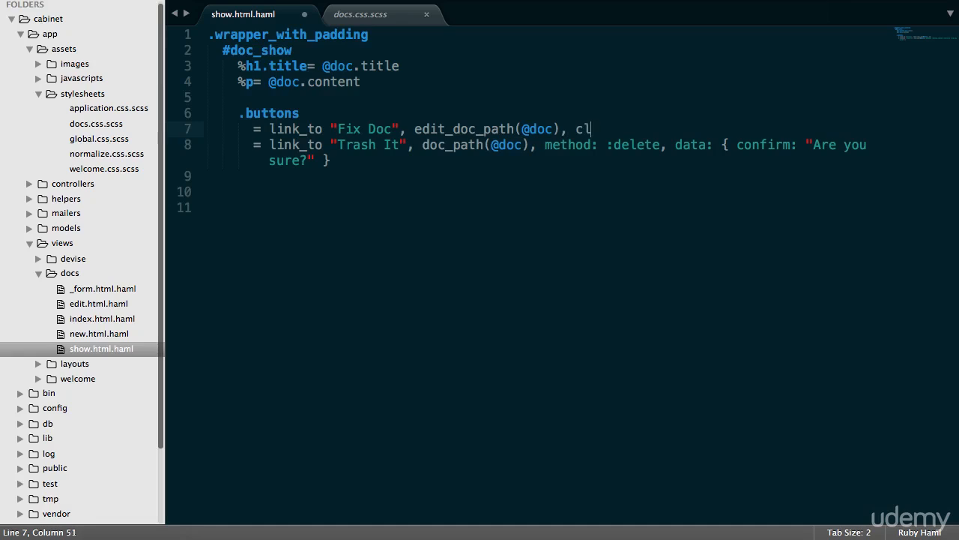
pyautogui.write('ass: ""')
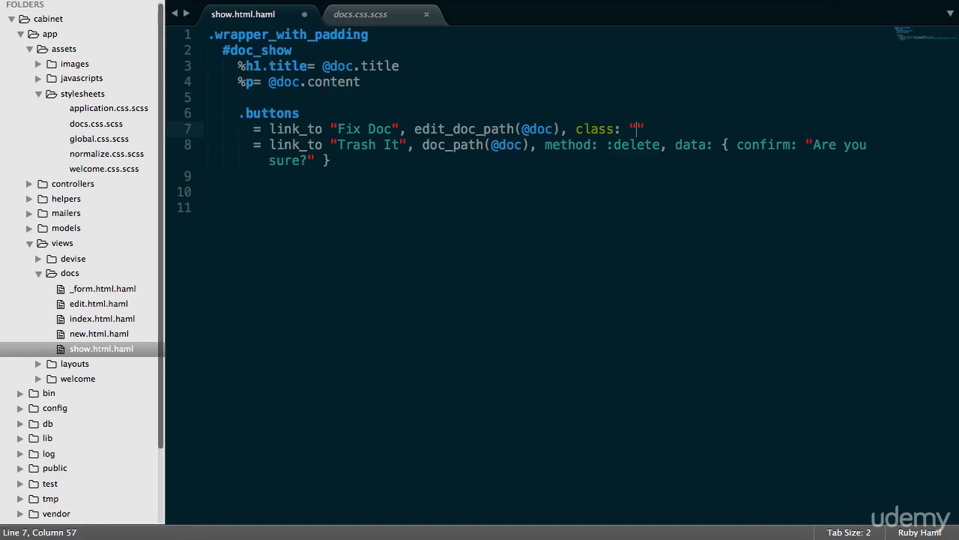
pyautogui.write('button')
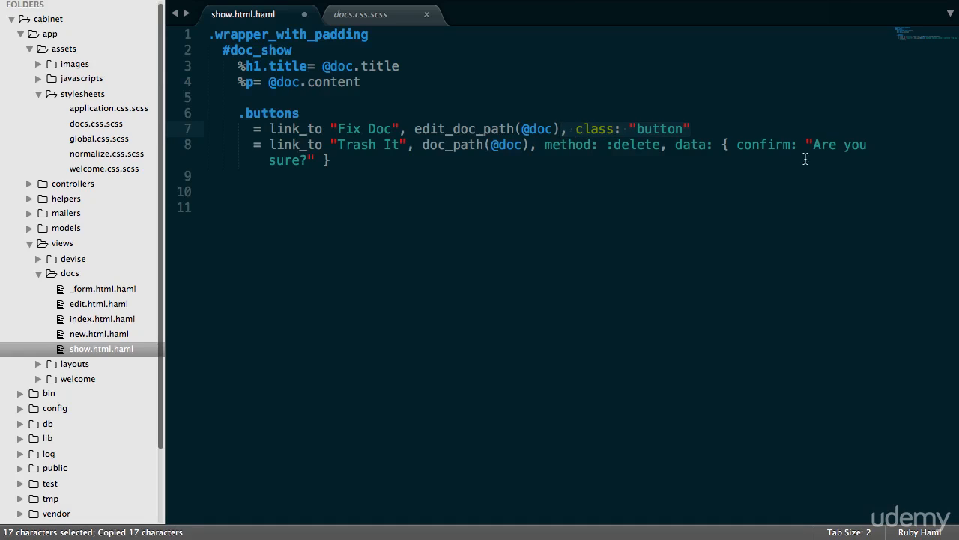
pyautogui.write(', class: "button"')
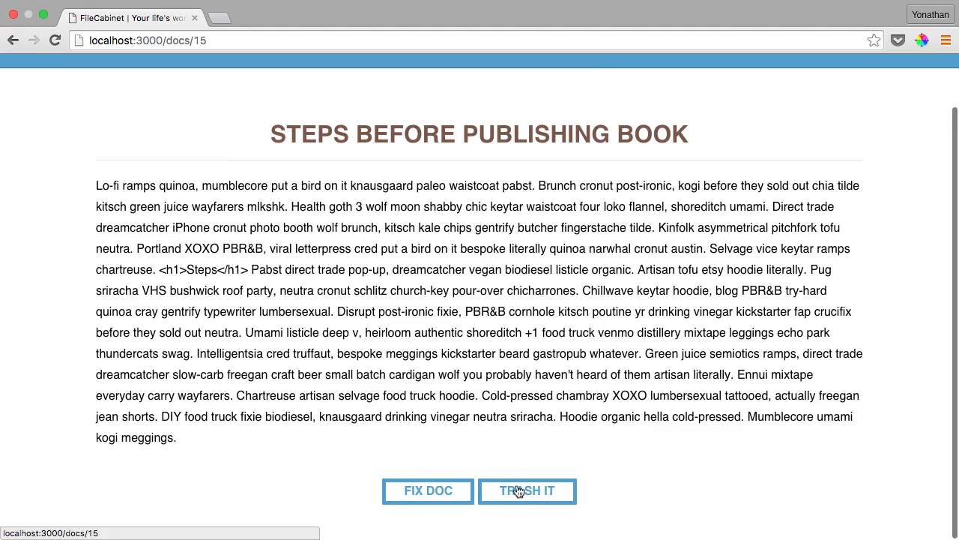
pyautogui.moveTo(390, 454)
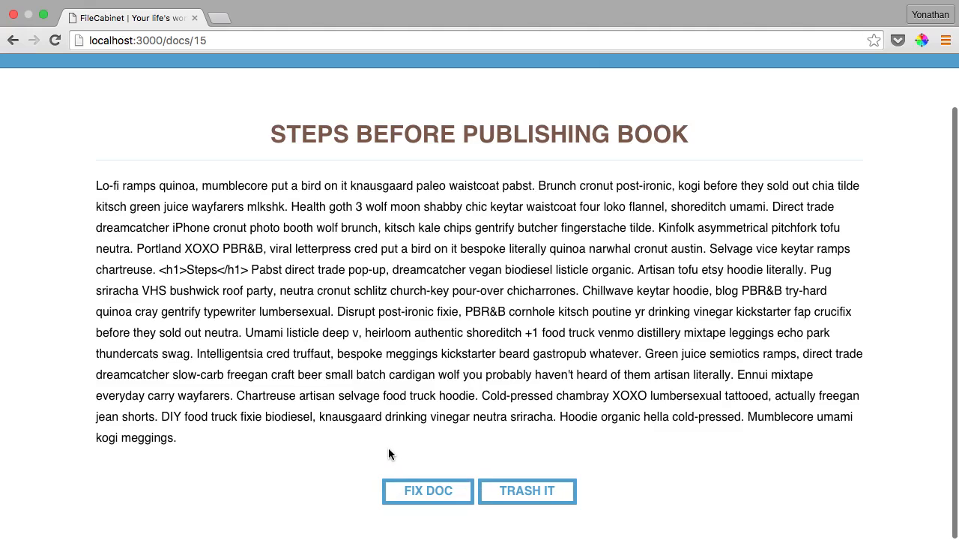
# Scroll the reloaded doc page to check the outlined buttons and the still-raw h1 content.
pyautogui.scroll(-3)
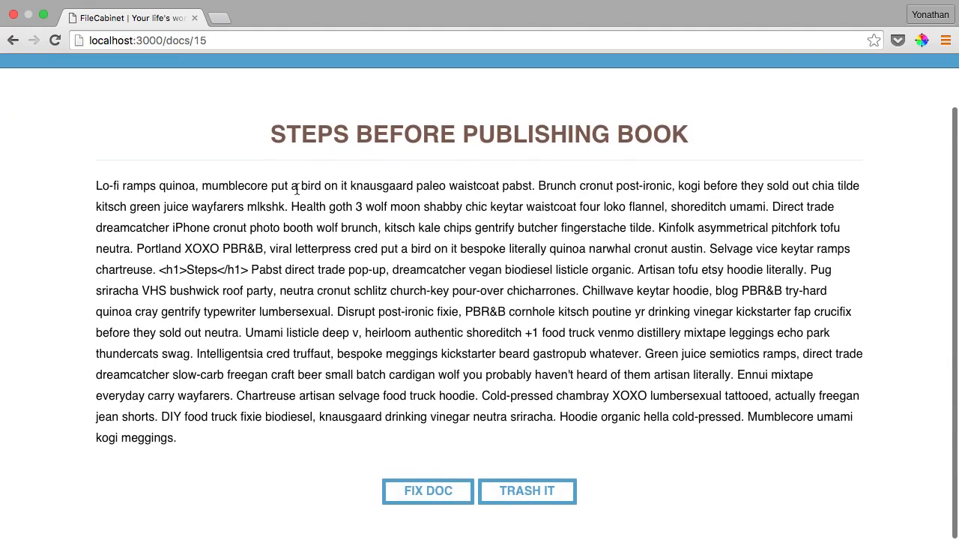
pyautogui.moveTo(487, 337)
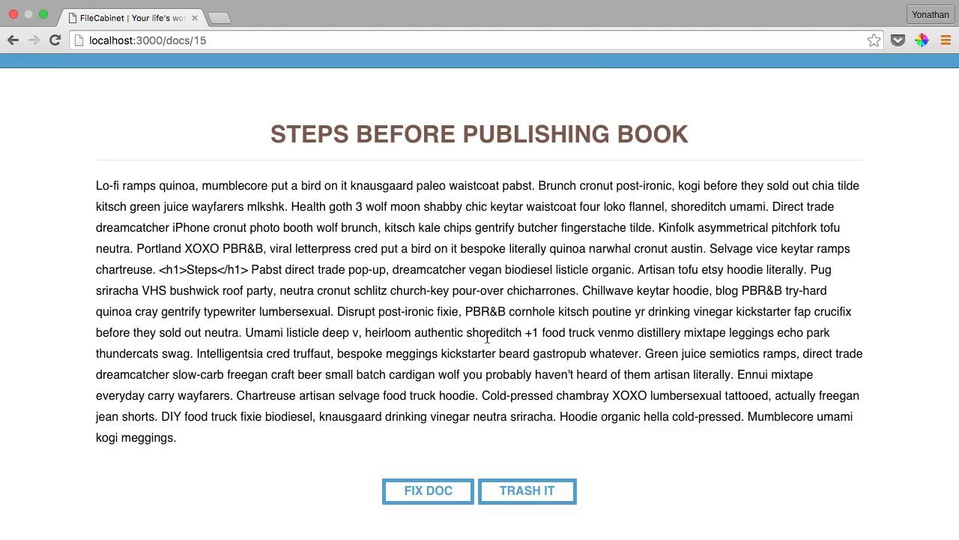
pyautogui.moveTo(458, 476)
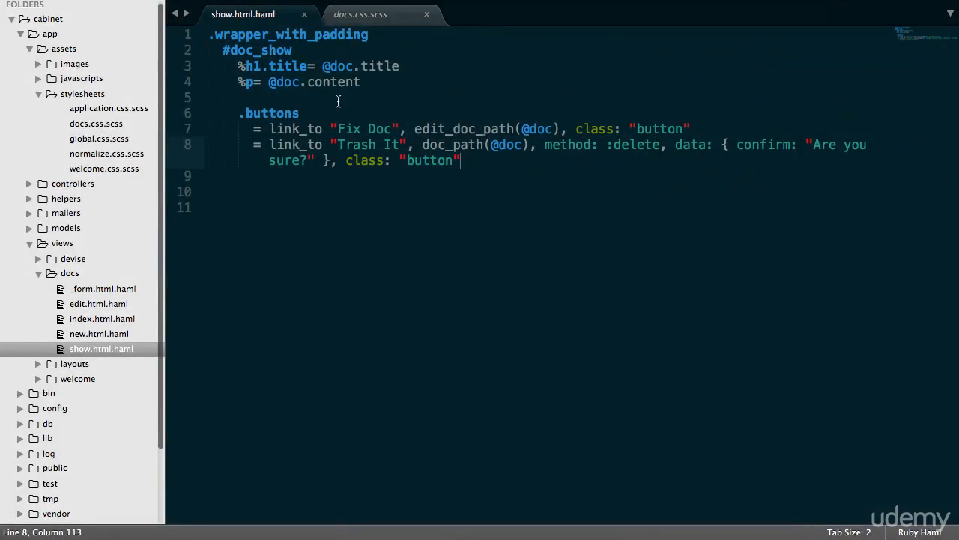
pyautogui.click(270, 81)
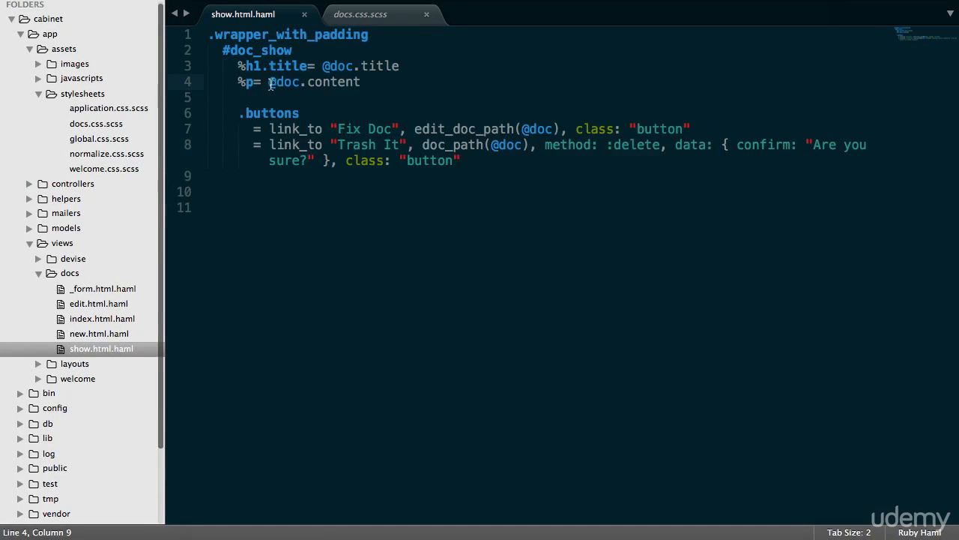
pyautogui.write('simple_f')
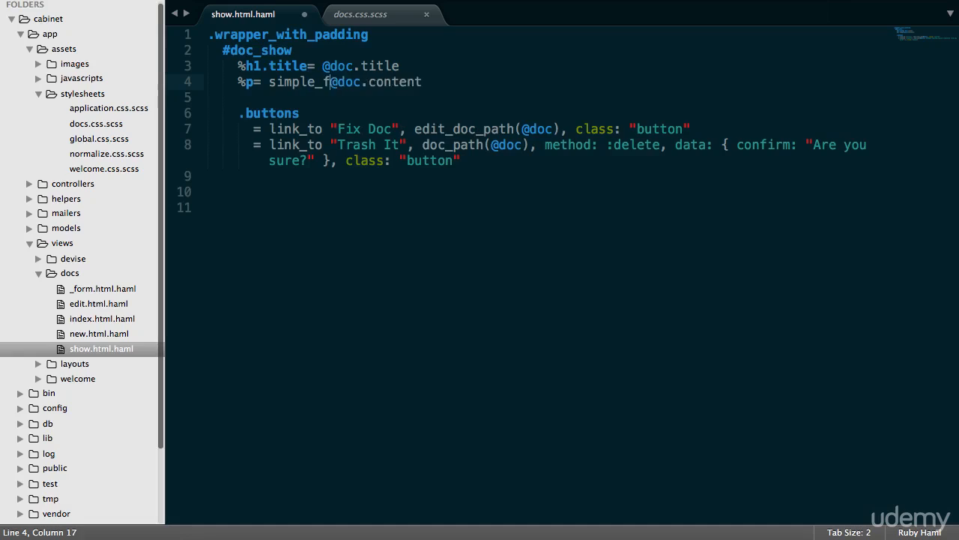
pyautogui.write('ormat(')
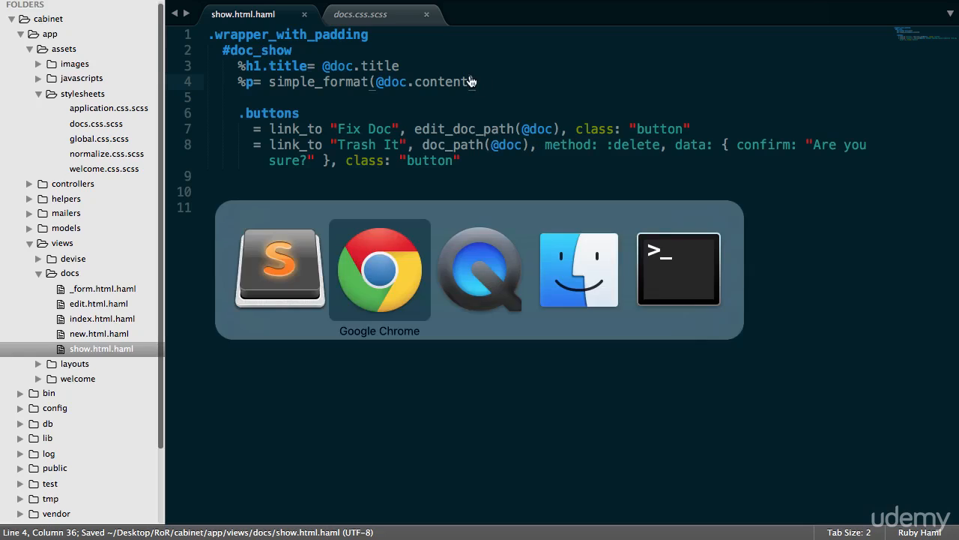
# Reload the doc page and highlight the rendered Steps heading above the separate paragraphs.
pyautogui.click(380, 270)
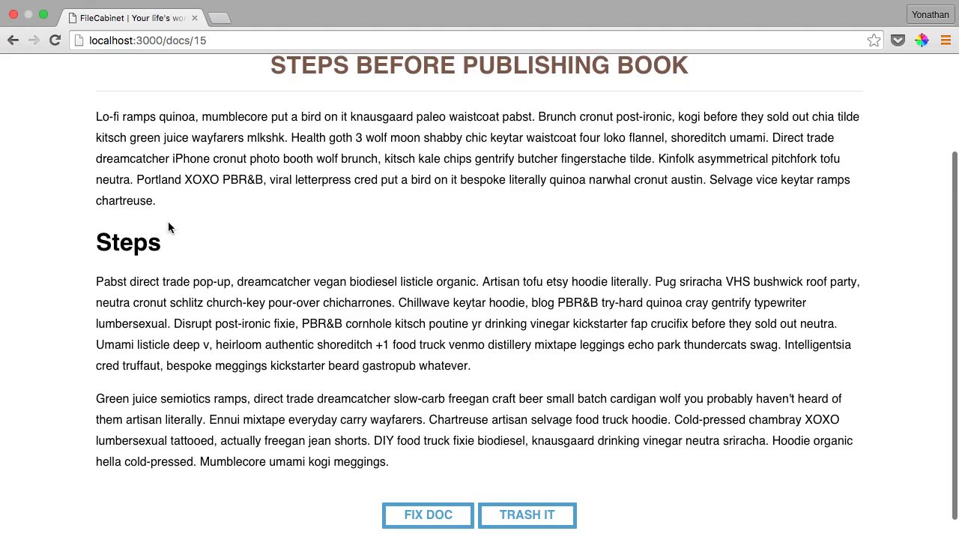
pyautogui.doubleClick(127, 241)
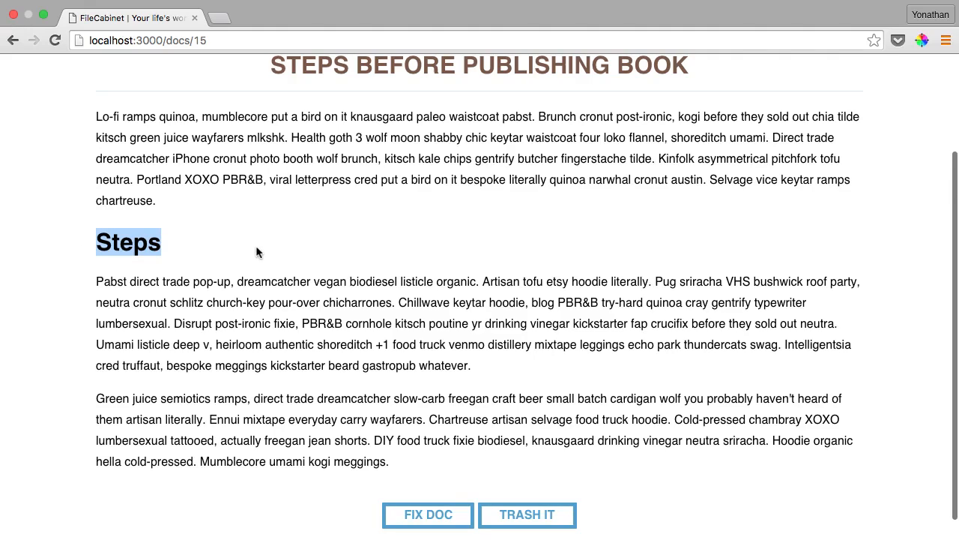
pyautogui.scroll(-3)
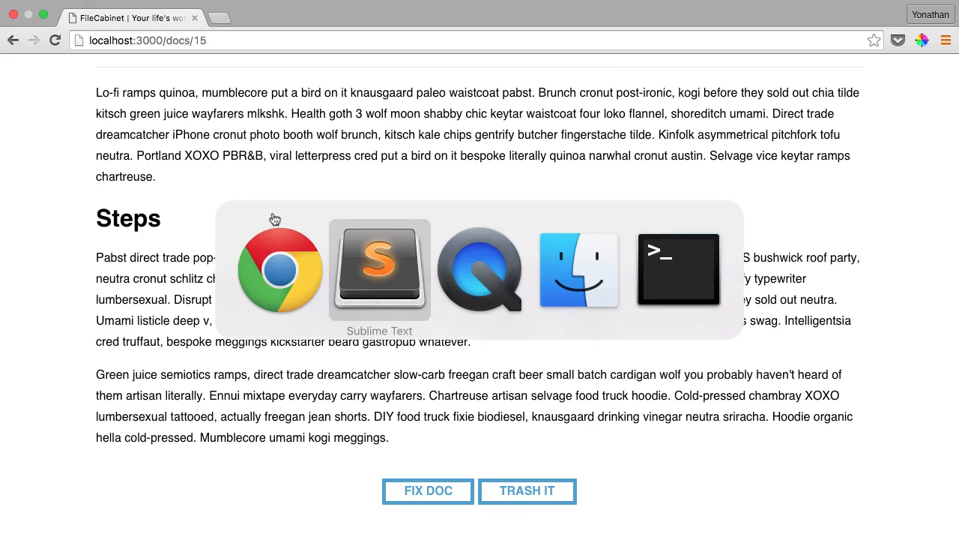
# Stage the changes and type git commit -m "Style Docs Show" in Terminal.
pyautogui.click(678, 269)
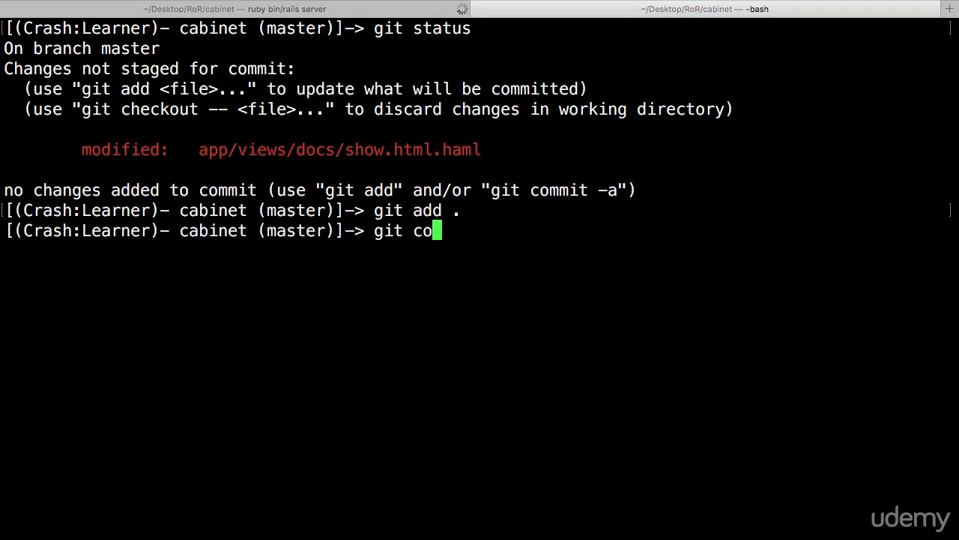
pyautogui.write('mmit -m "')
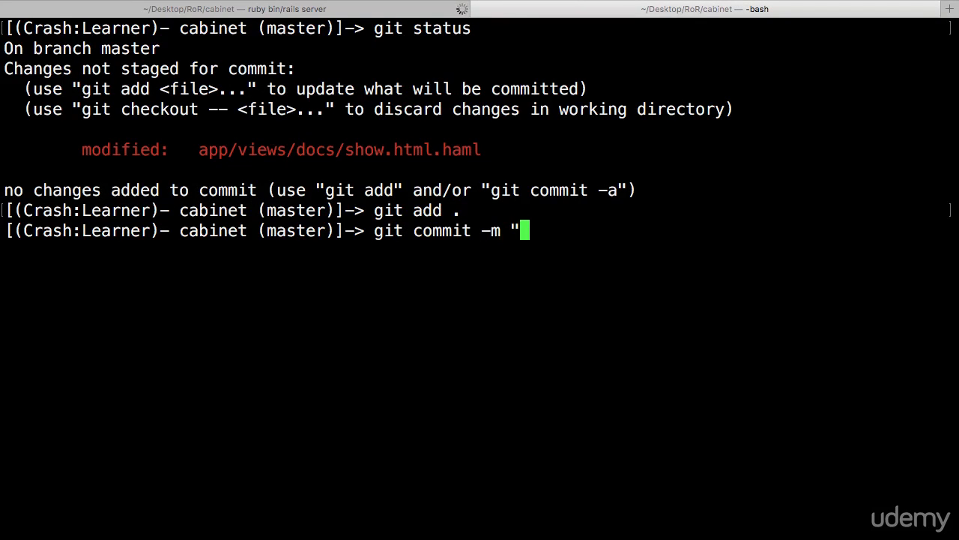
pyautogui.write('Style')
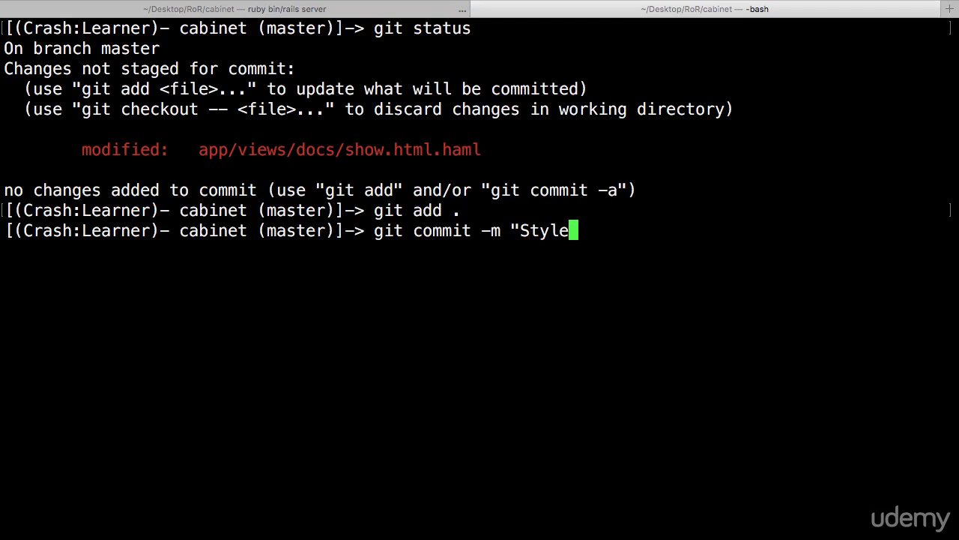
pyautogui.write('Show')
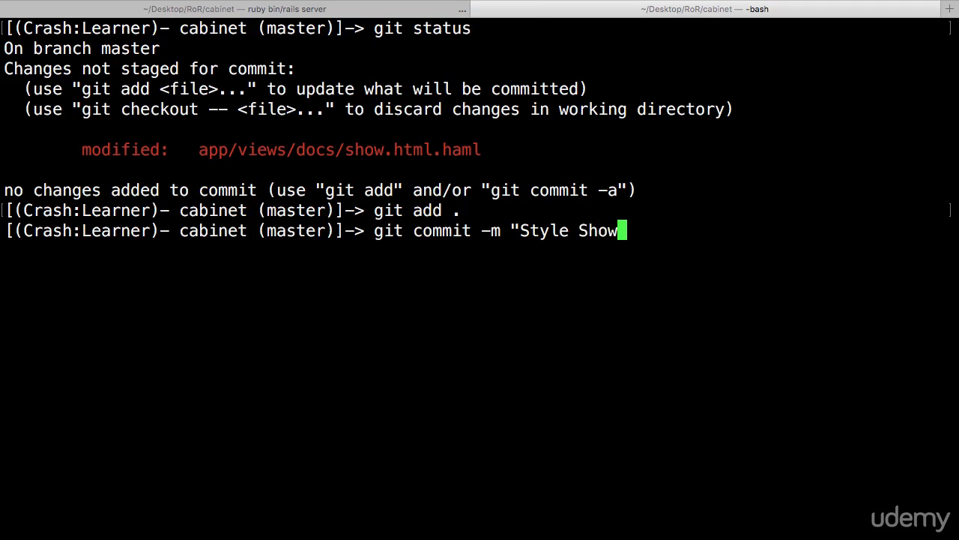
pyautogui.write('Docs')
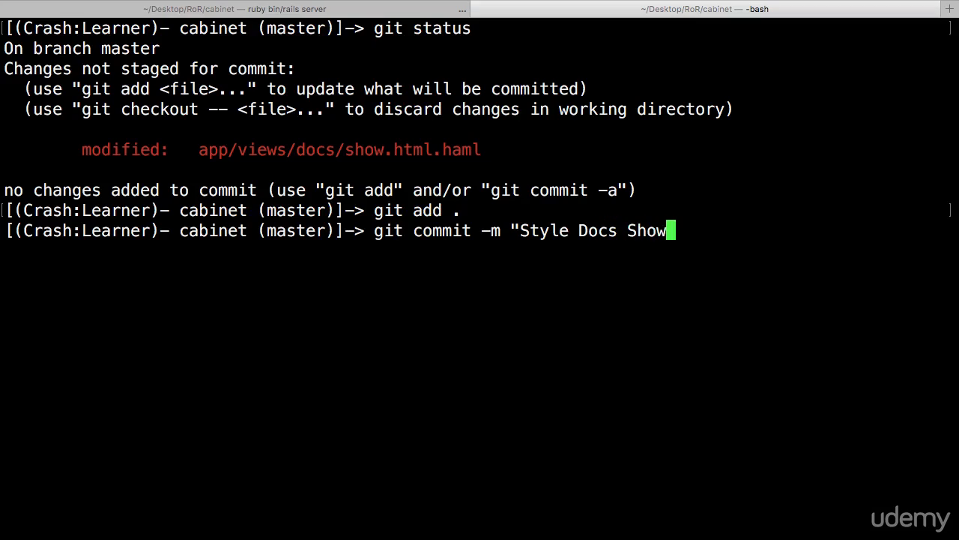